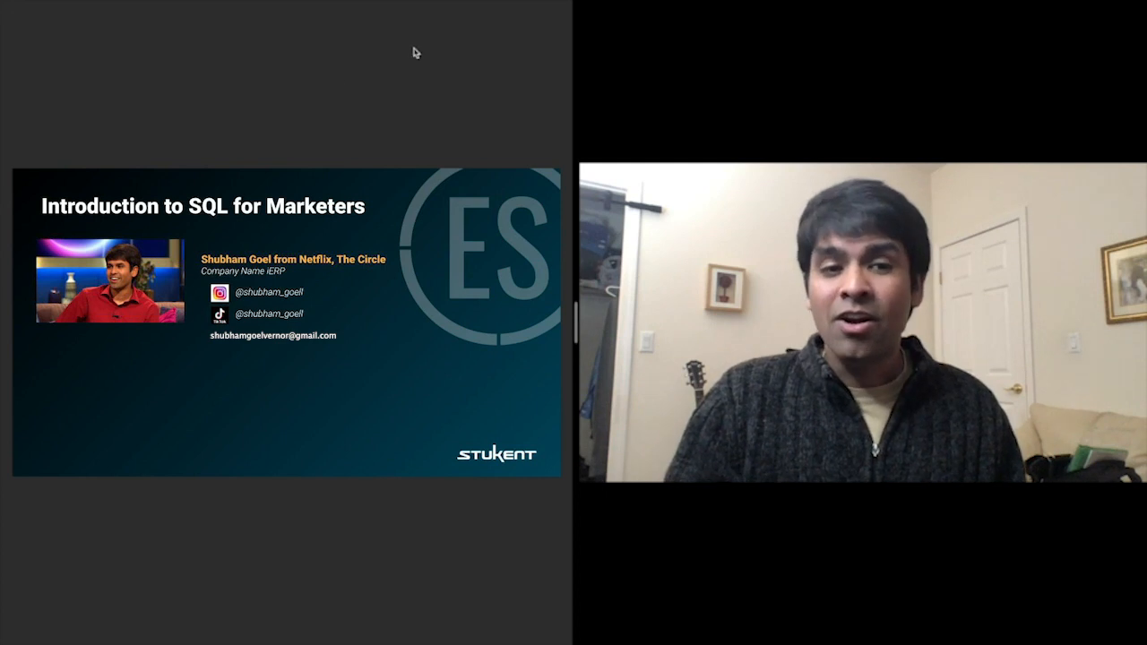
pyautogui.moveTo(204, 534)
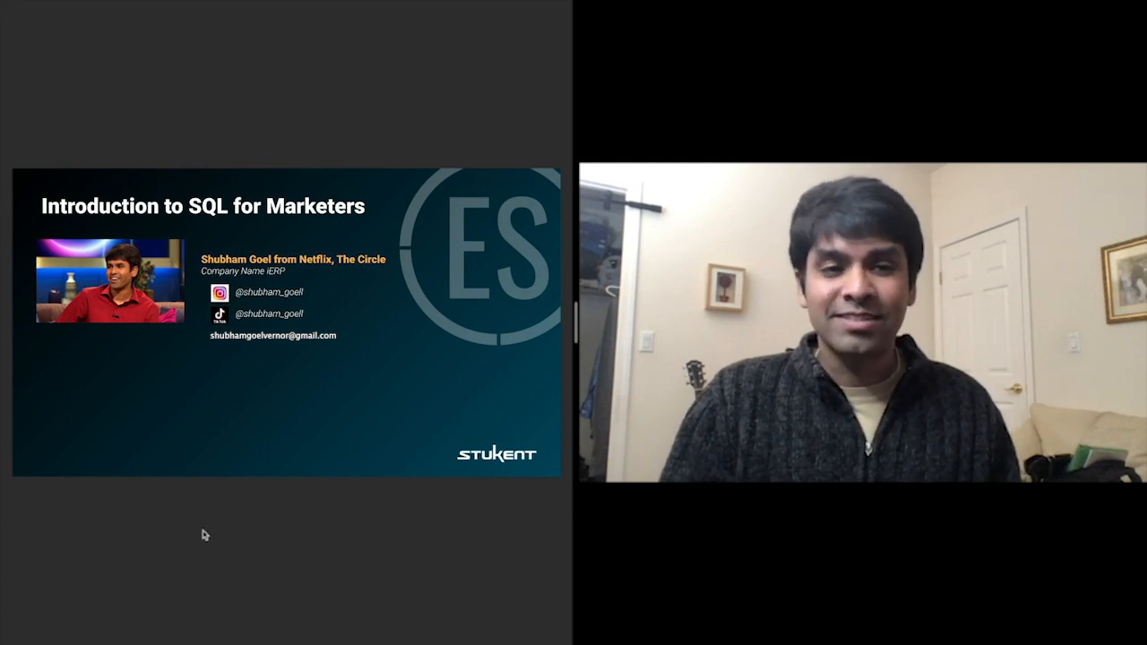